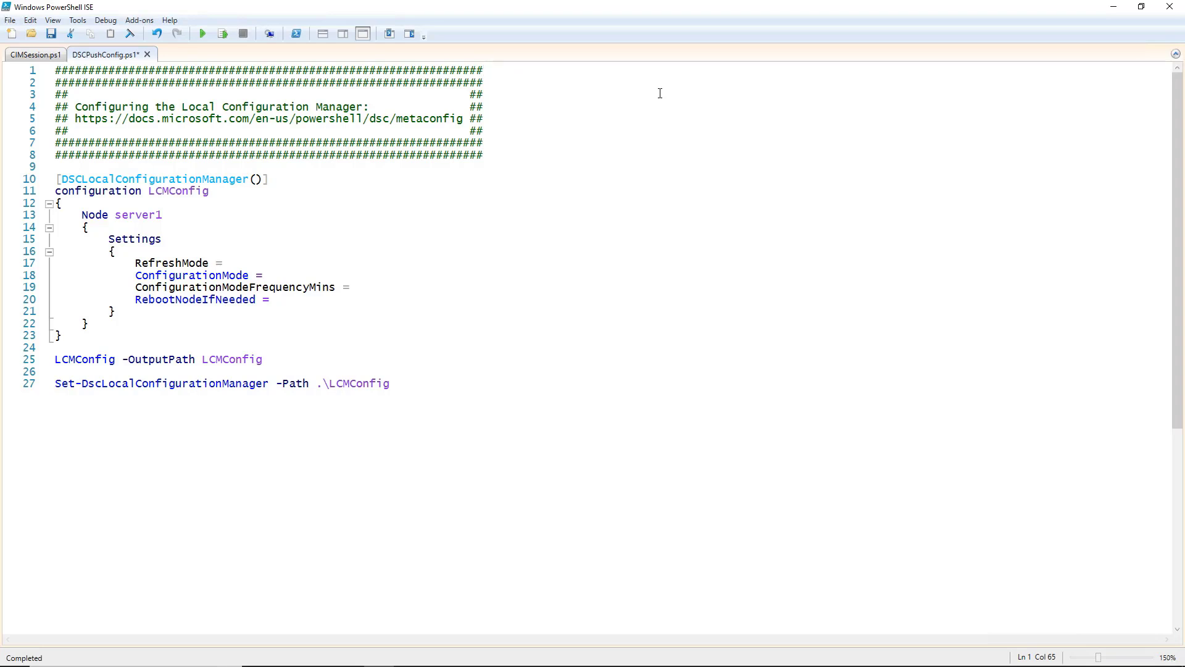
Run Get-DscLocalConfigurationManager from CIMSession.ps1 to show server1's ApplyAndMonitor, 15-minute LCM settings.
{"action": "left_click", "coordinate": [484, 71]}
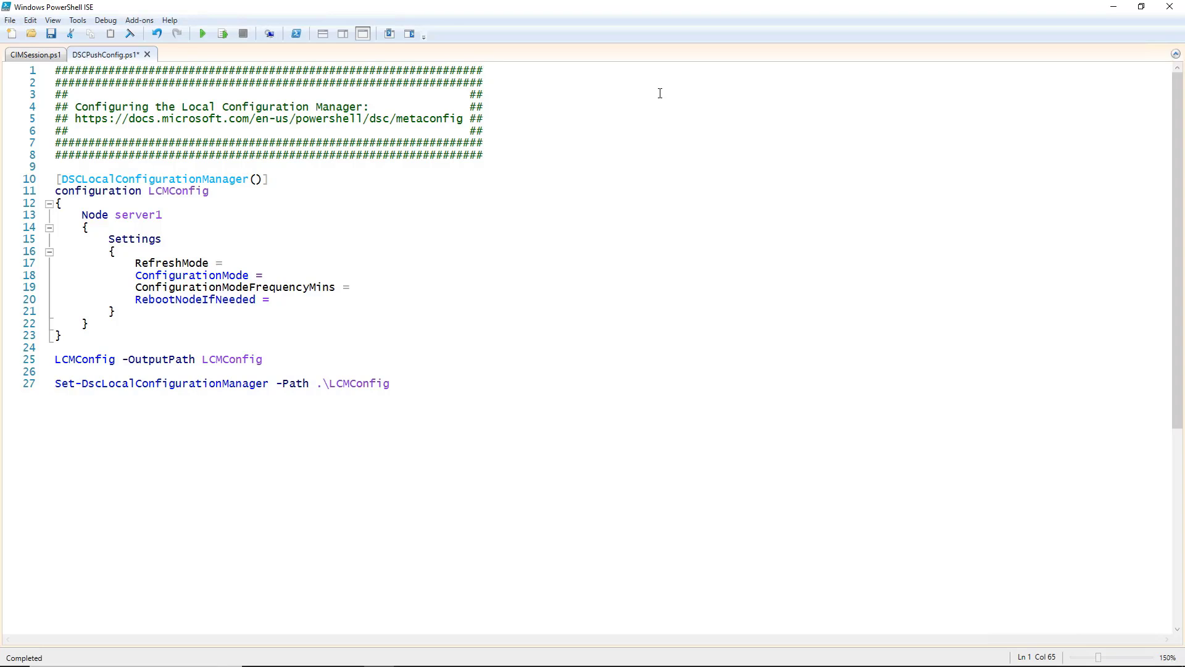
{"action": "left_click_drag", "start_coordinate": [55, 70], "coordinate": [484, 156]}
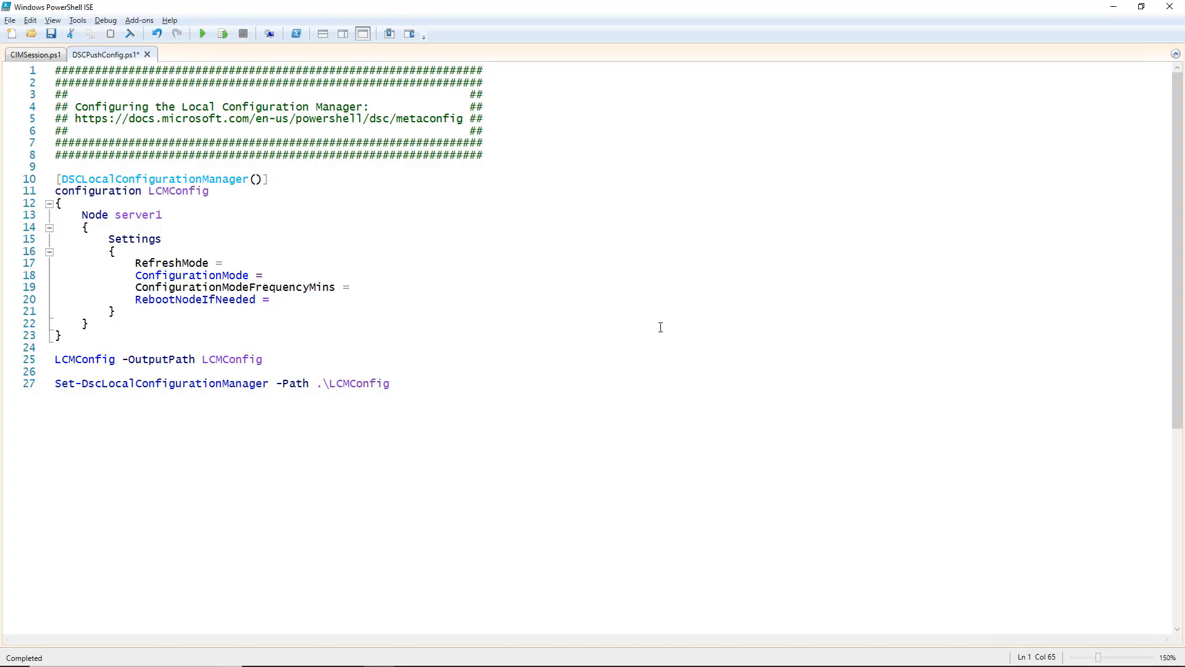
{"action": "left_click", "coordinate": [482, 70]}
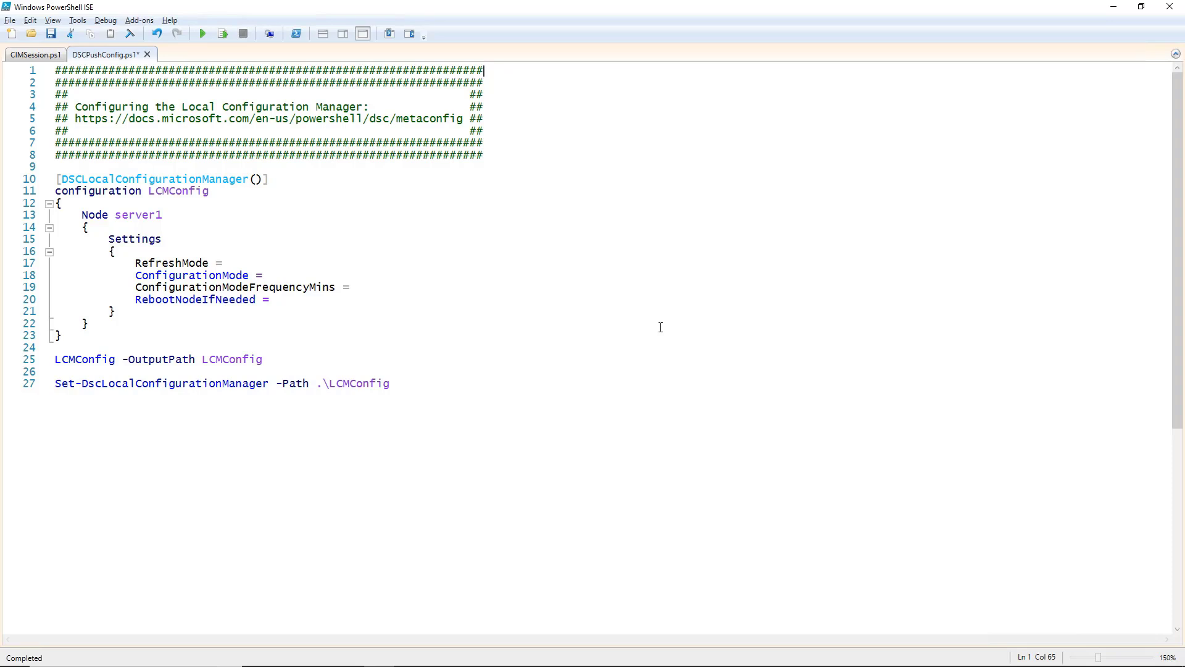
{"action": "mouse_move", "coordinate": [652, 336]}
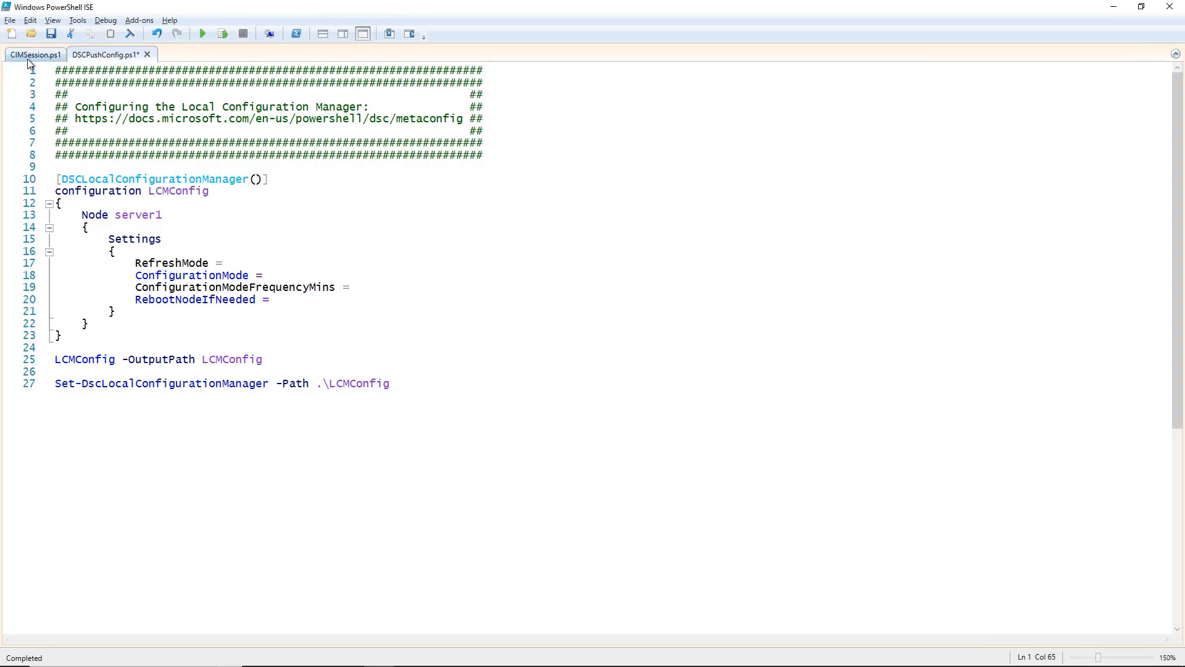
{"action": "left_click", "coordinate": [34, 55]}
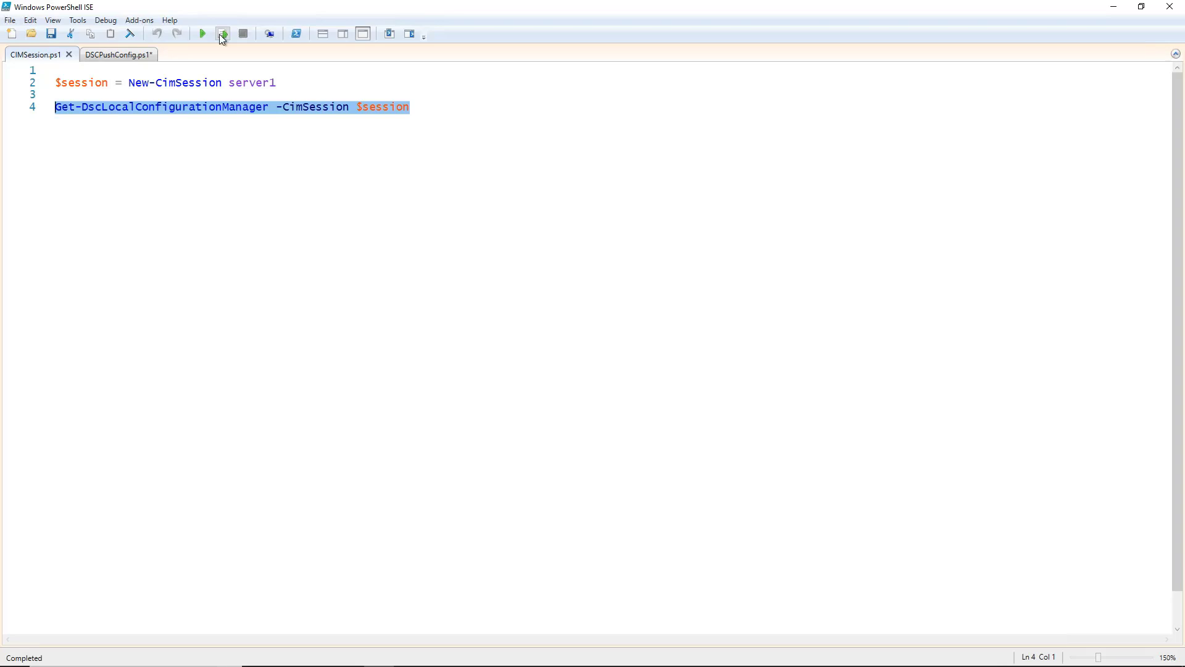
{"action": "mouse_move", "coordinate": [222, 34]}
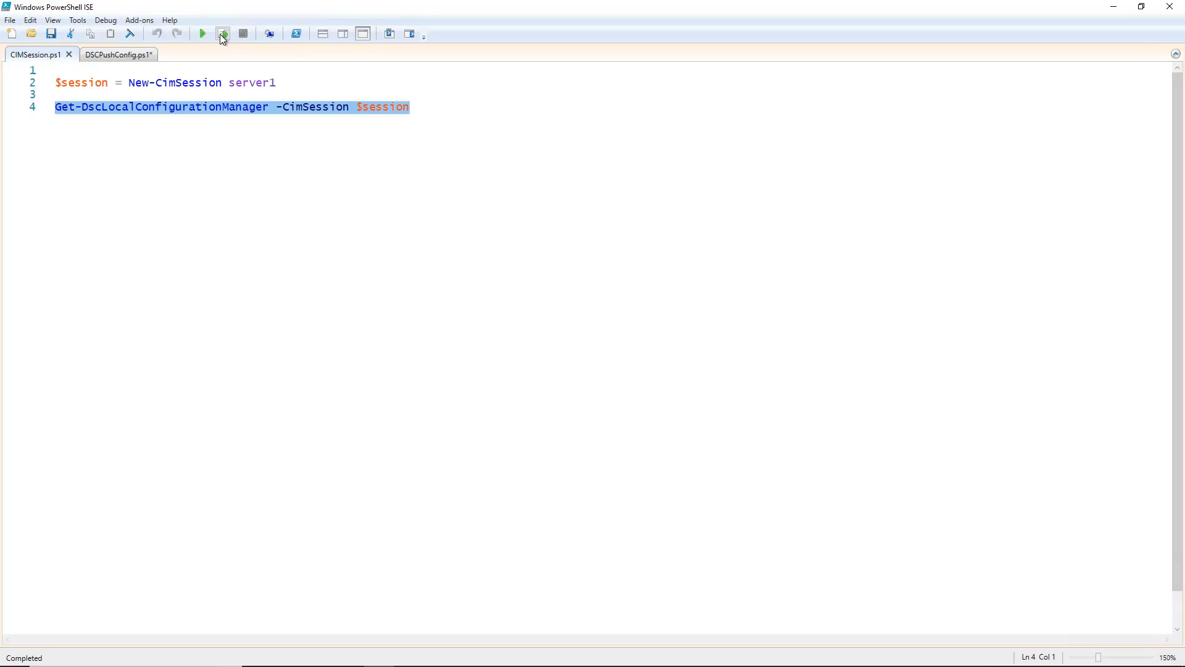
{"action": "left_click", "coordinate": [222, 33]}
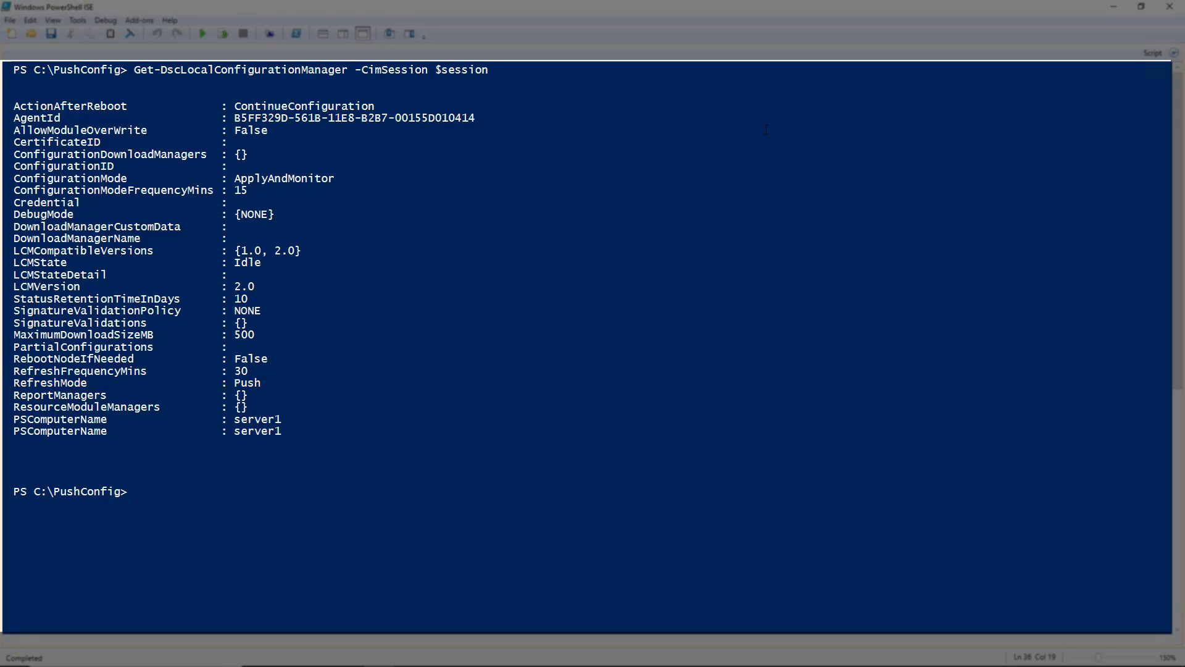
{"action": "left_click", "coordinate": [106, 54]}
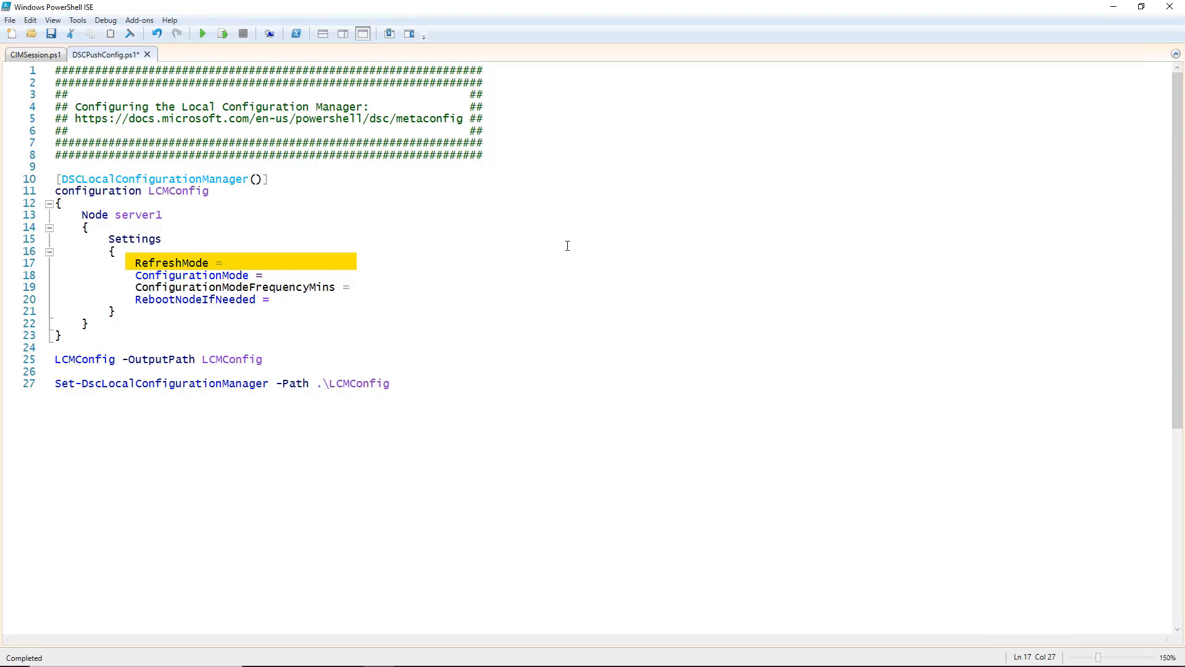
Set RefreshMode on line 17 to 'Push' after trying 'Disabled' and 'Pull'.
{"action": "type", "text": "'Disabled'"}
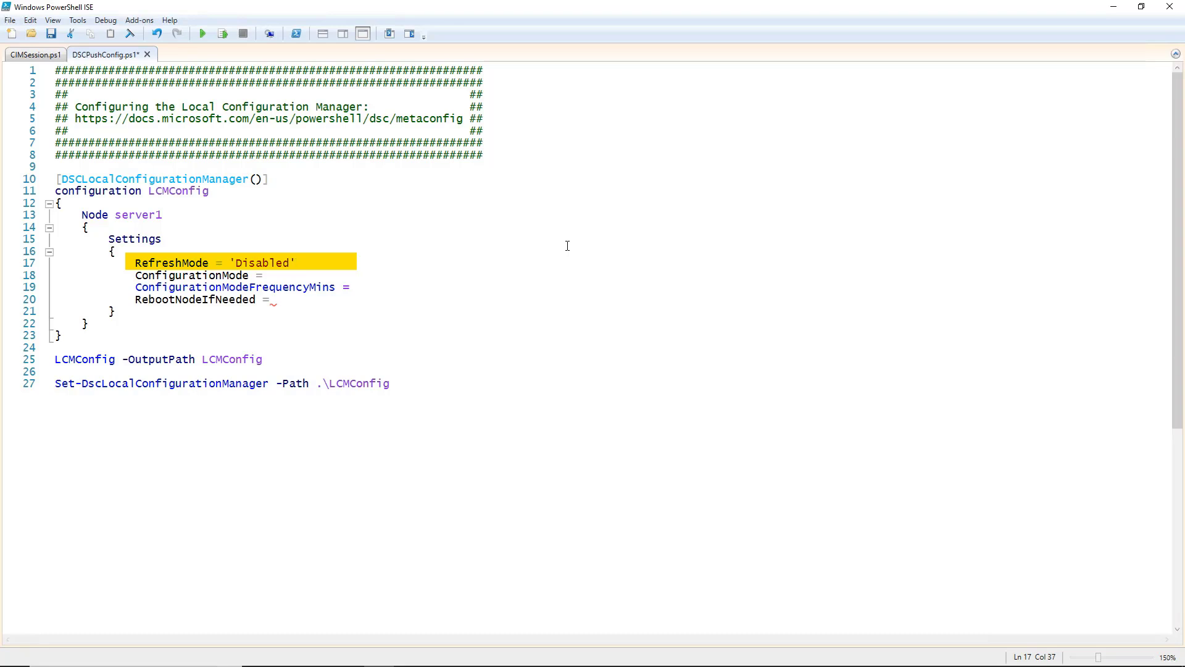
{"action": "type", "text": "Pull"}
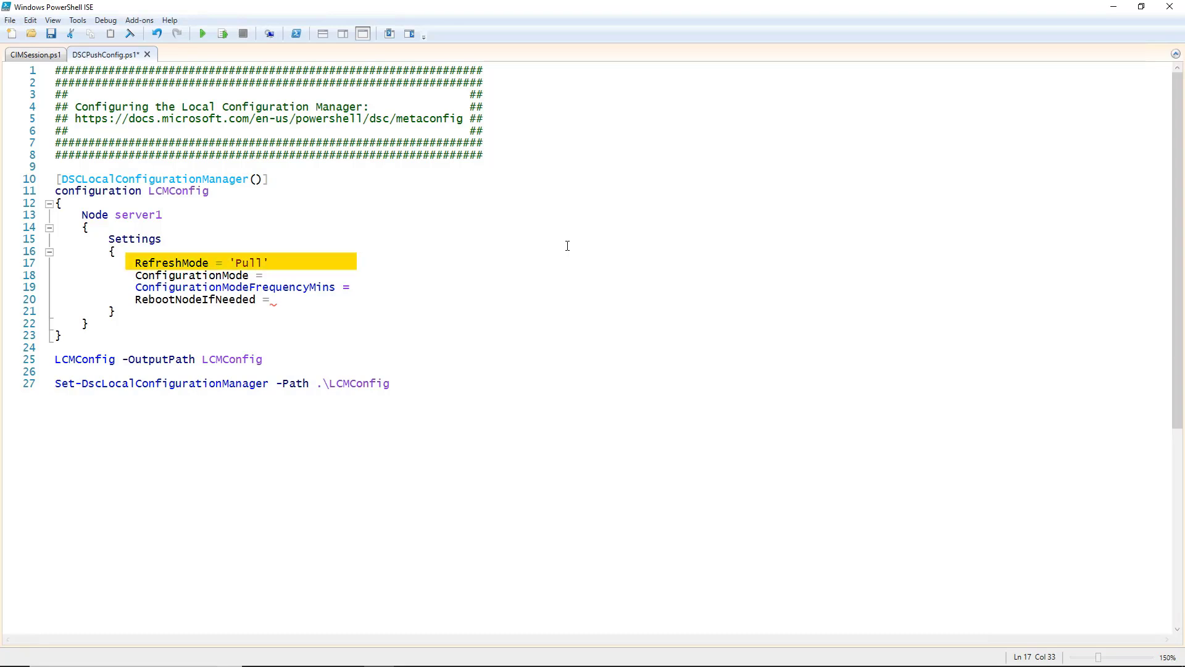
{"action": "type", "text": "Push"}
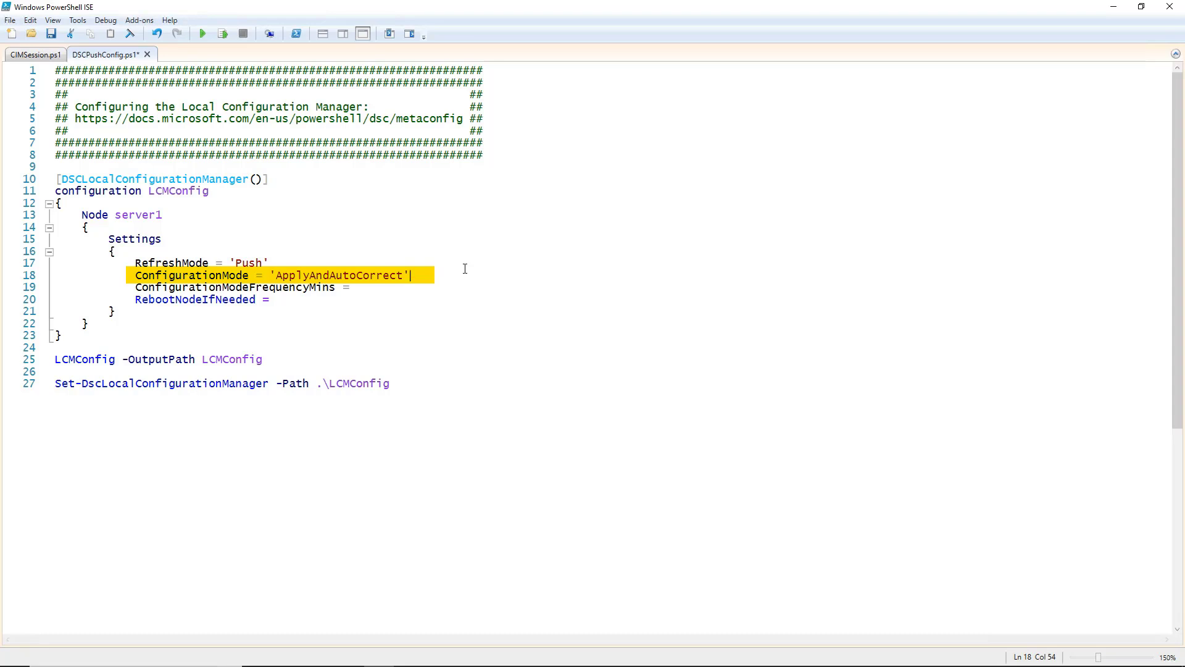
Set ConfigurationMode on line 18 to 'ApplyAndAutoCorrect' after trying ApplyAndMonitor and ApplyOnly.
{"action": "type", "text": "ApplyAndMonitor"}
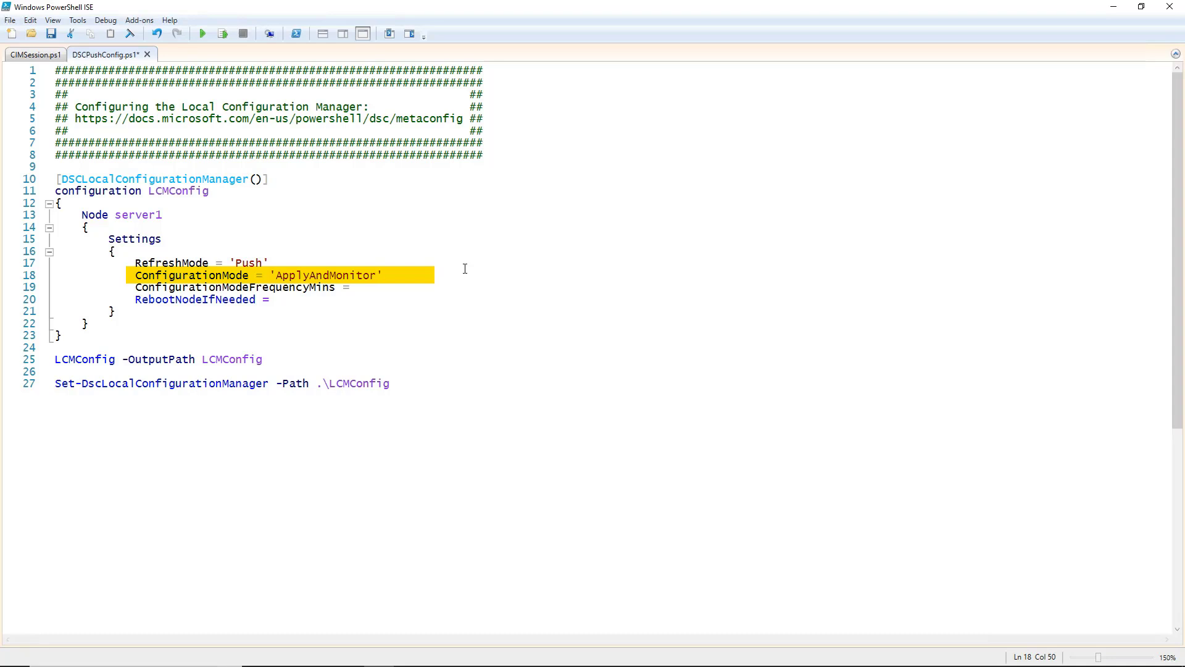
{"action": "type", "text": "ApplyOnly"}
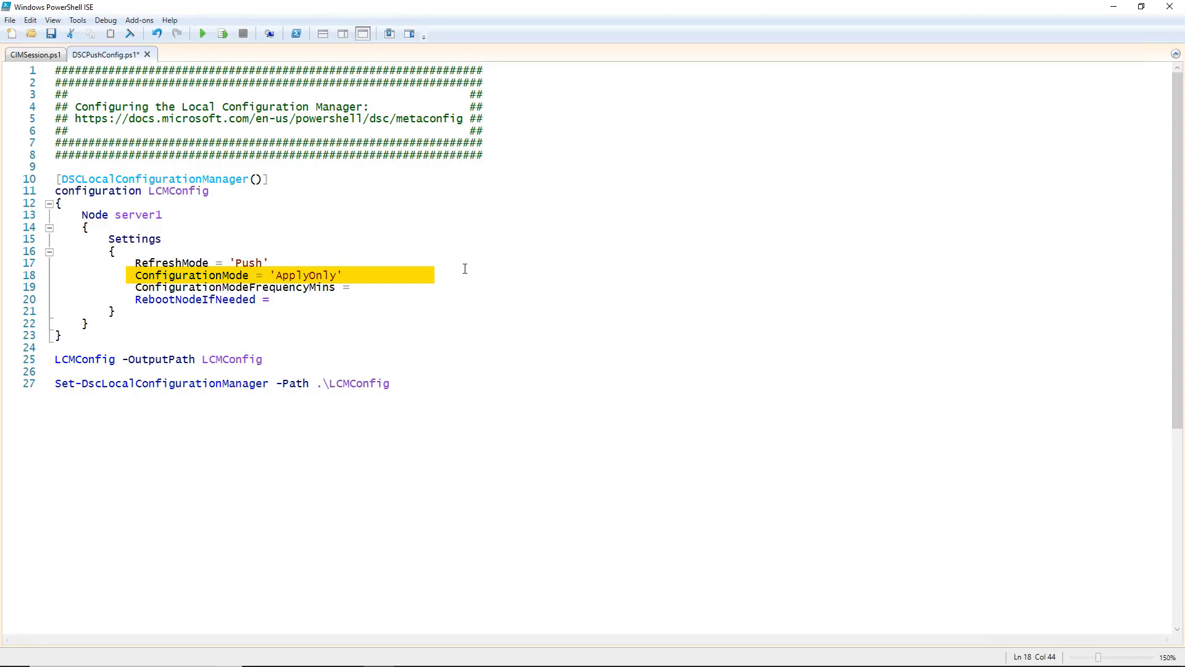
{"action": "type", "text": "ApplyAndAutoCorrect"}
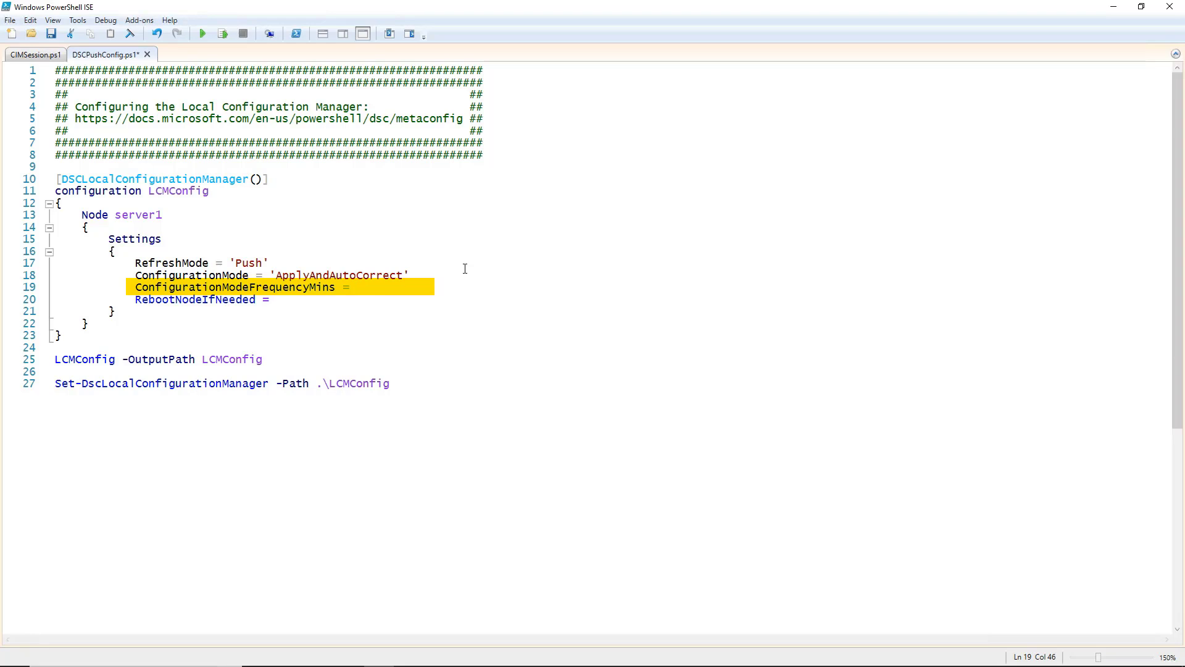
Set ConfigurationModeFrequencyMins to 30 and RebootNodeIfNeeded to $true.
{"action": "type", "text": "30"}
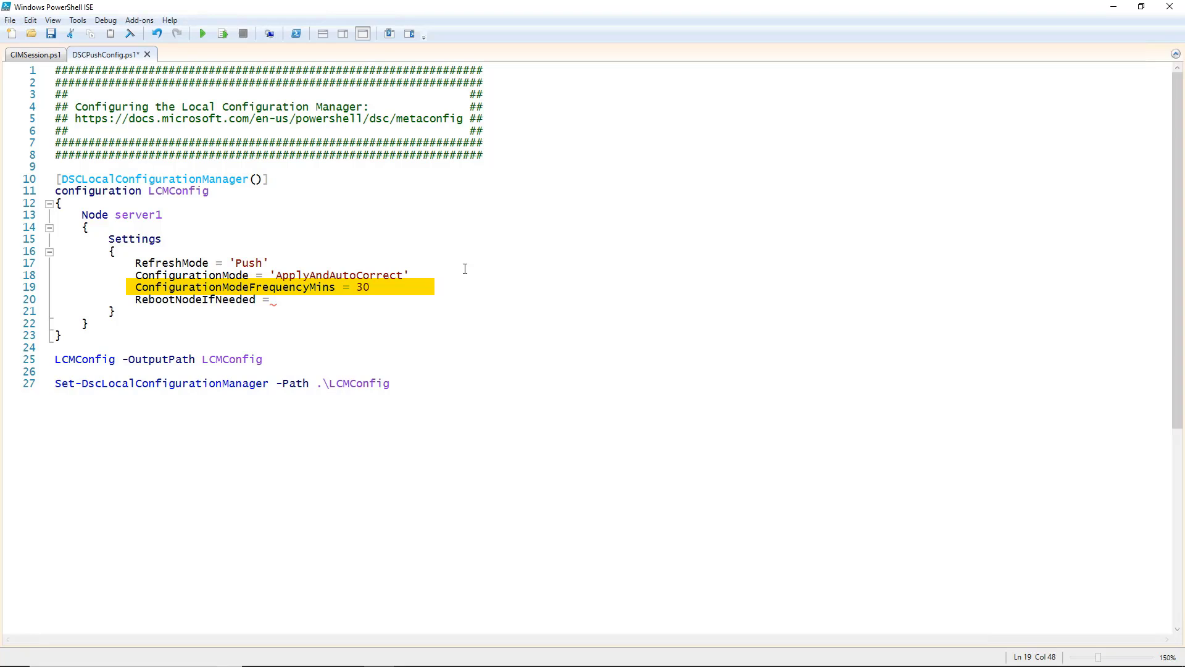
{"action": "left_click", "coordinate": [272, 299]}
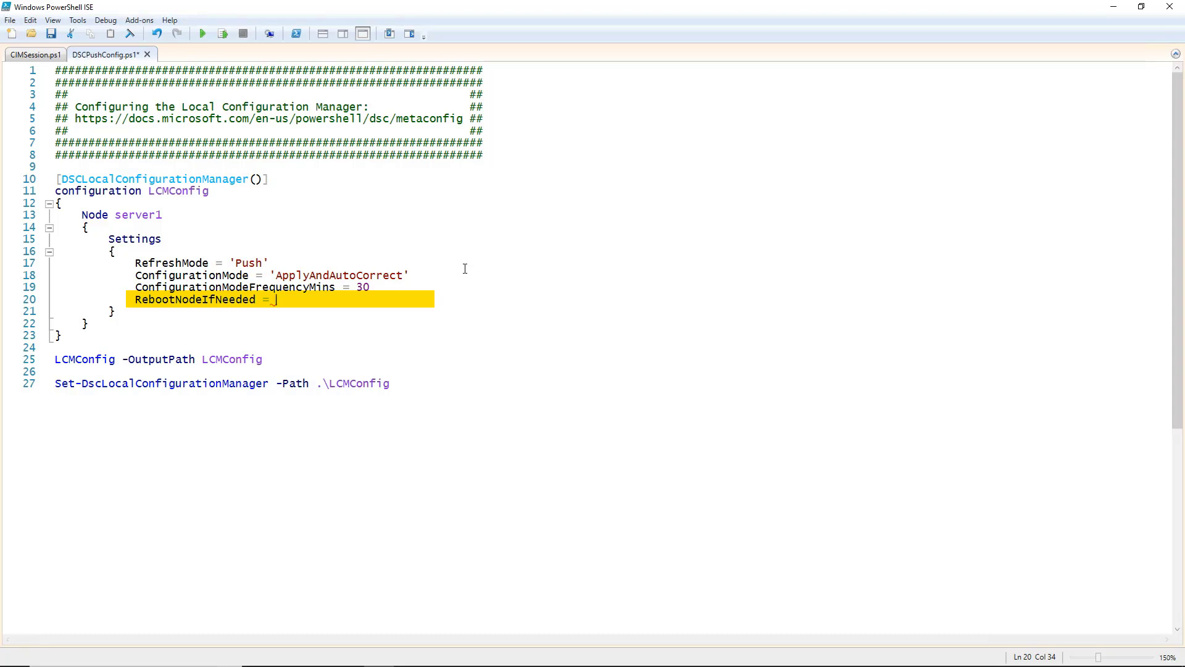
{"action": "type", "text": "$"}
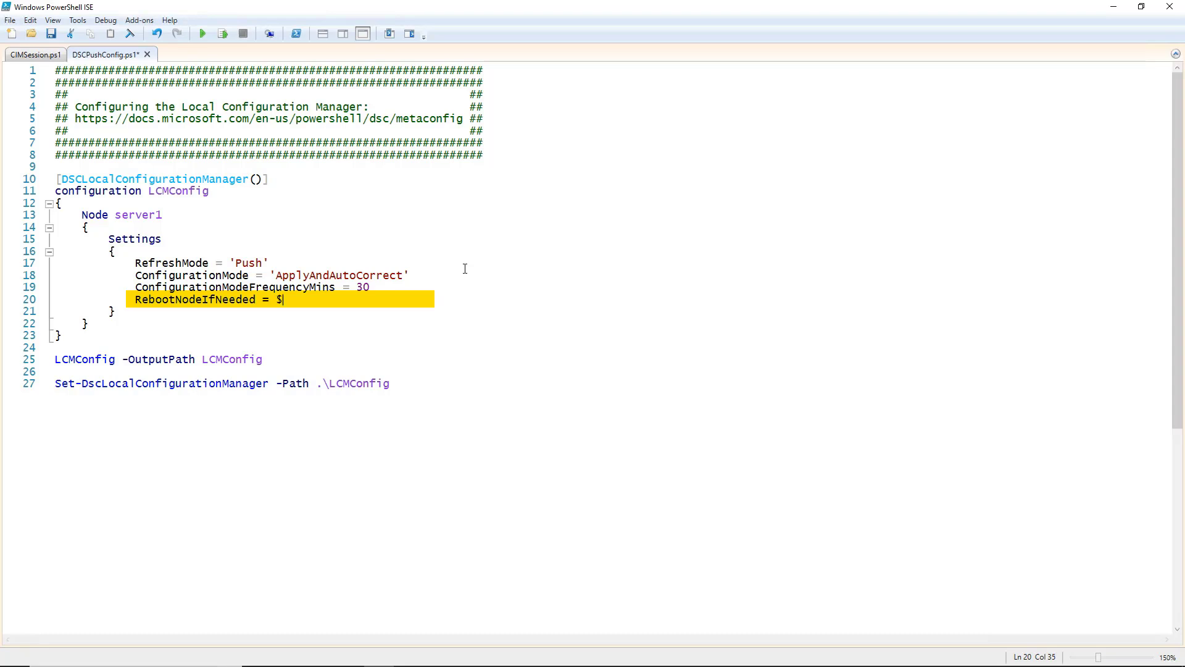
{"action": "type", "text": "true"}
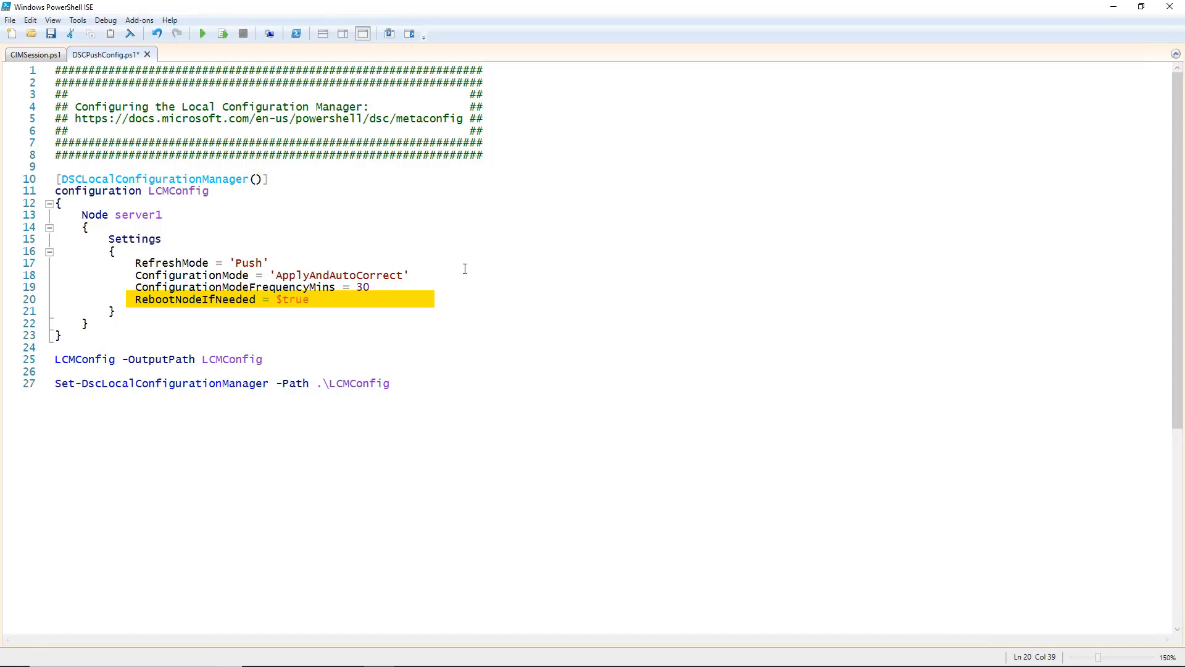
{"action": "left_click", "coordinate": [310, 299]}
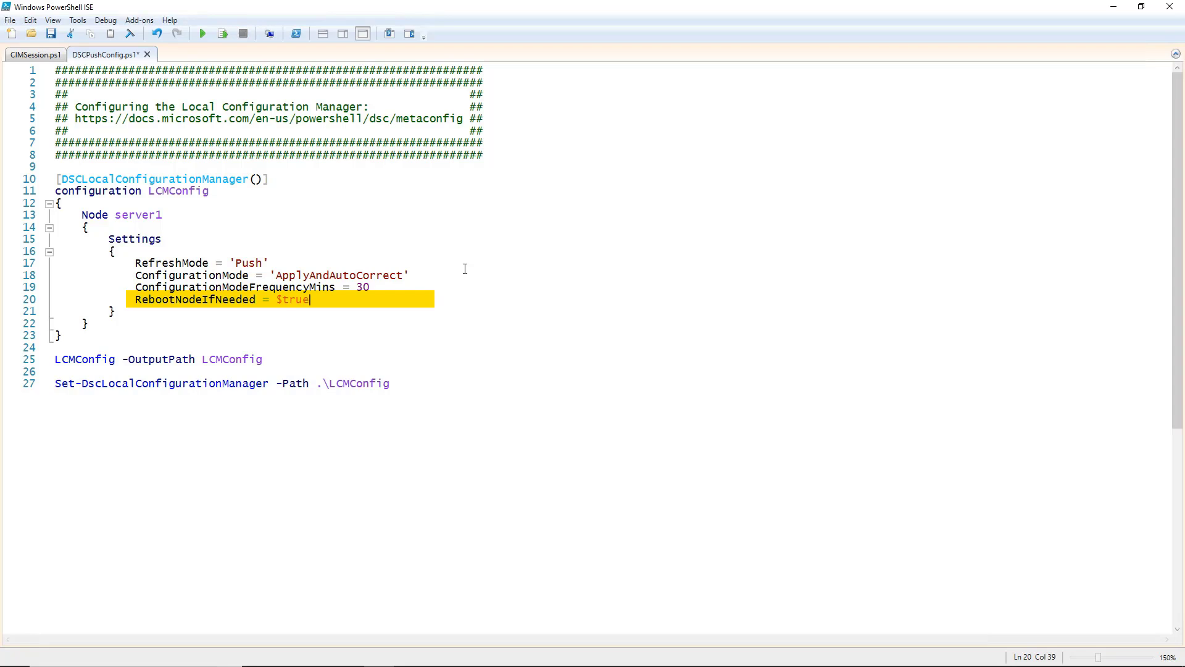
{"action": "left_click", "coordinate": [320, 359]}
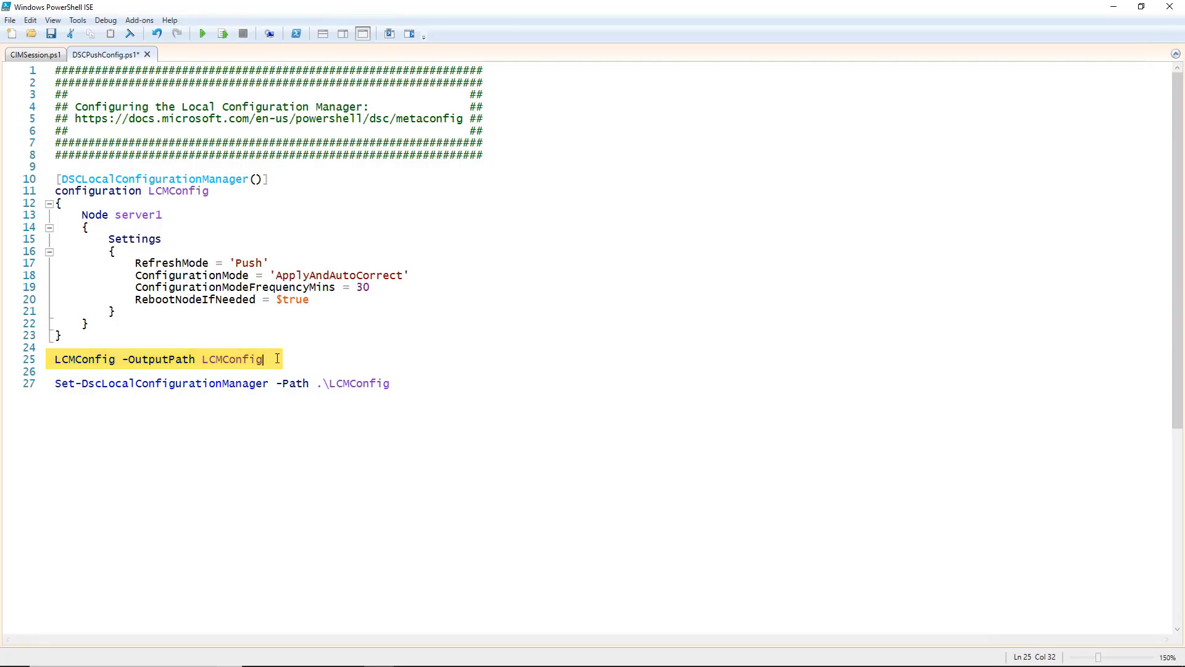
Compile LCMConfig and confirm server1.meta.mof in C:\PushConfig\LCMConfig via File Explorer.
{"action": "left_click", "coordinate": [201, 33]}
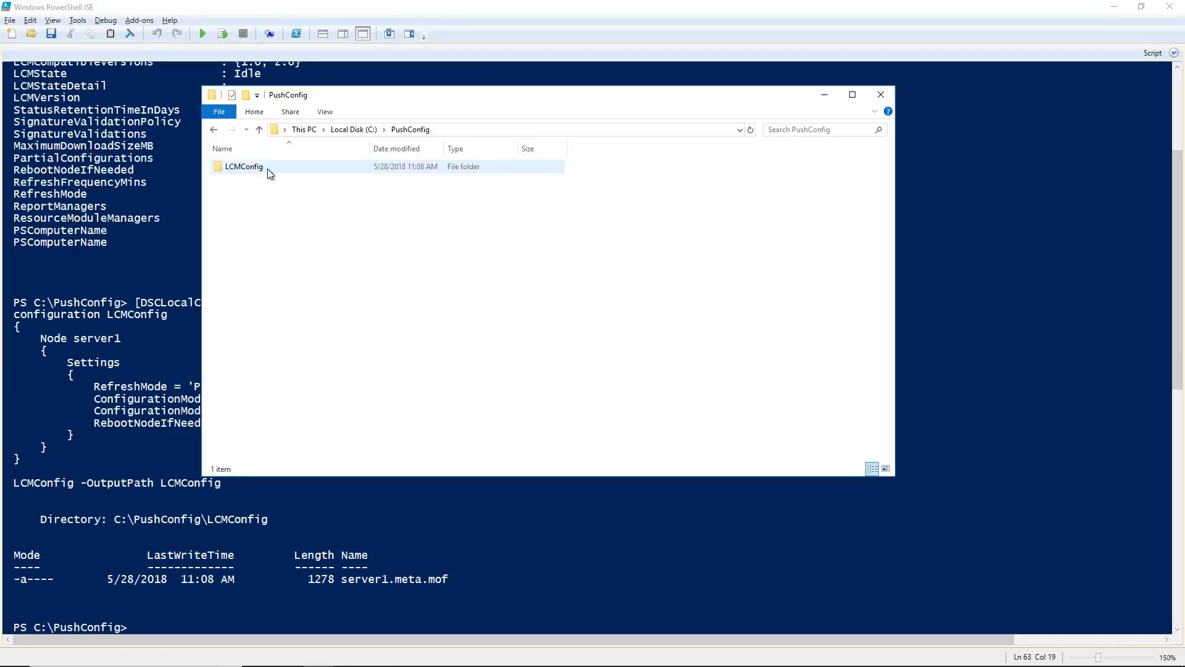
{"action": "double_click", "coordinate": [243, 166]}
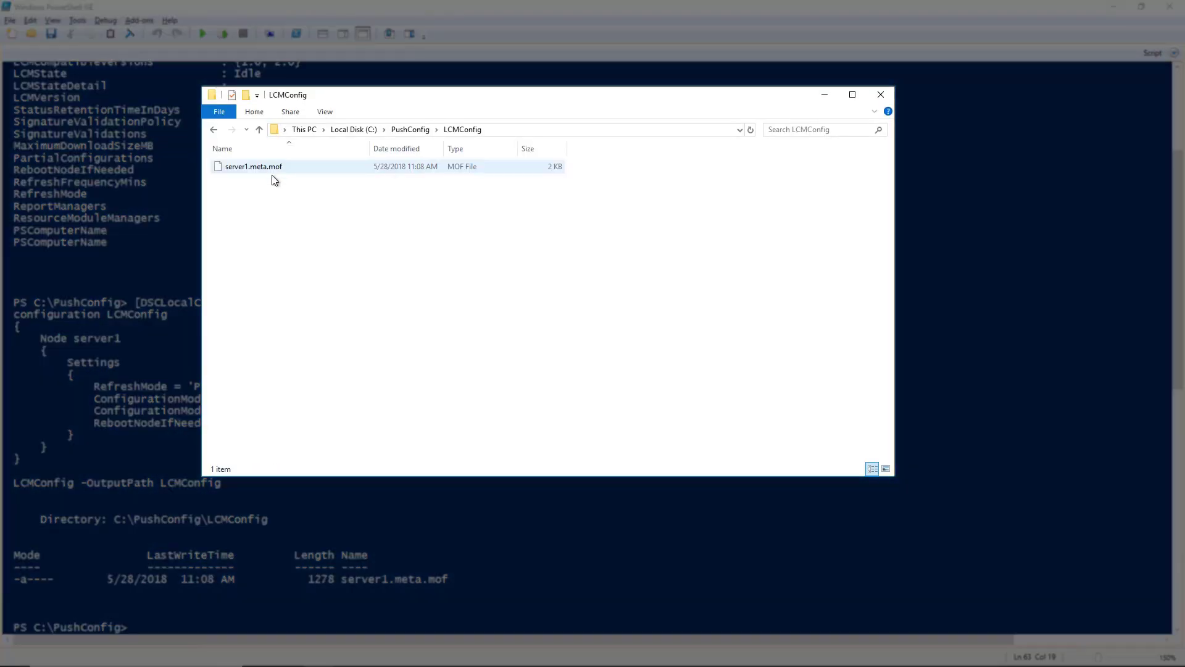
{"action": "left_click", "coordinate": [413, 327]}
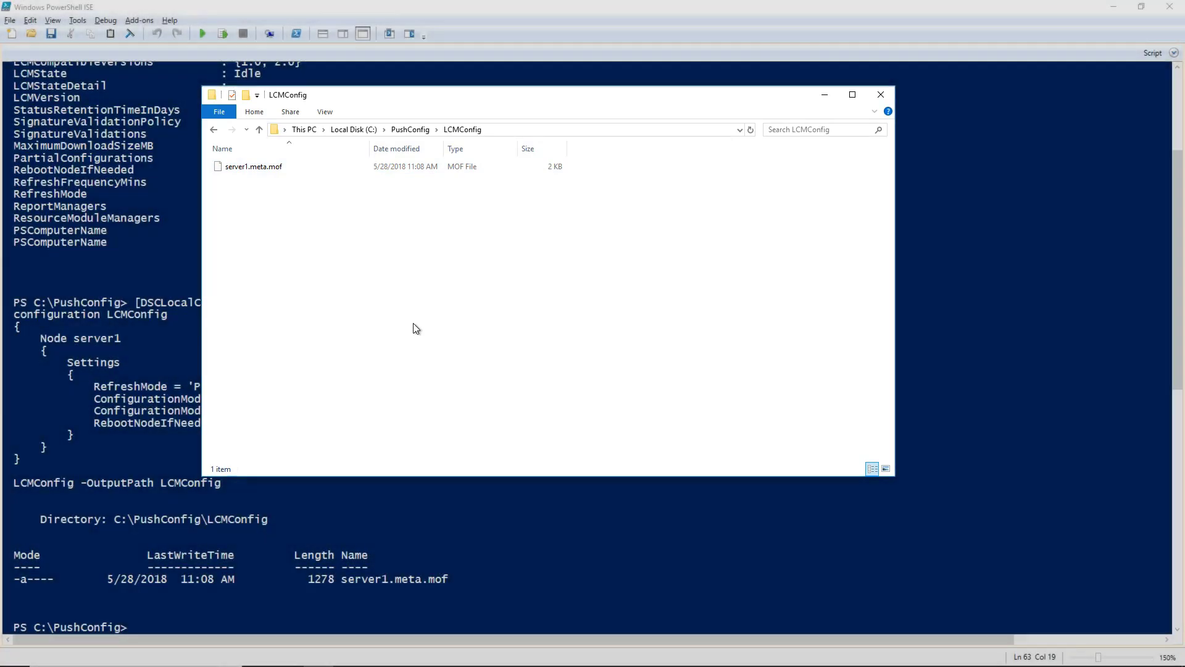
{"action": "left_click", "coordinate": [879, 95]}
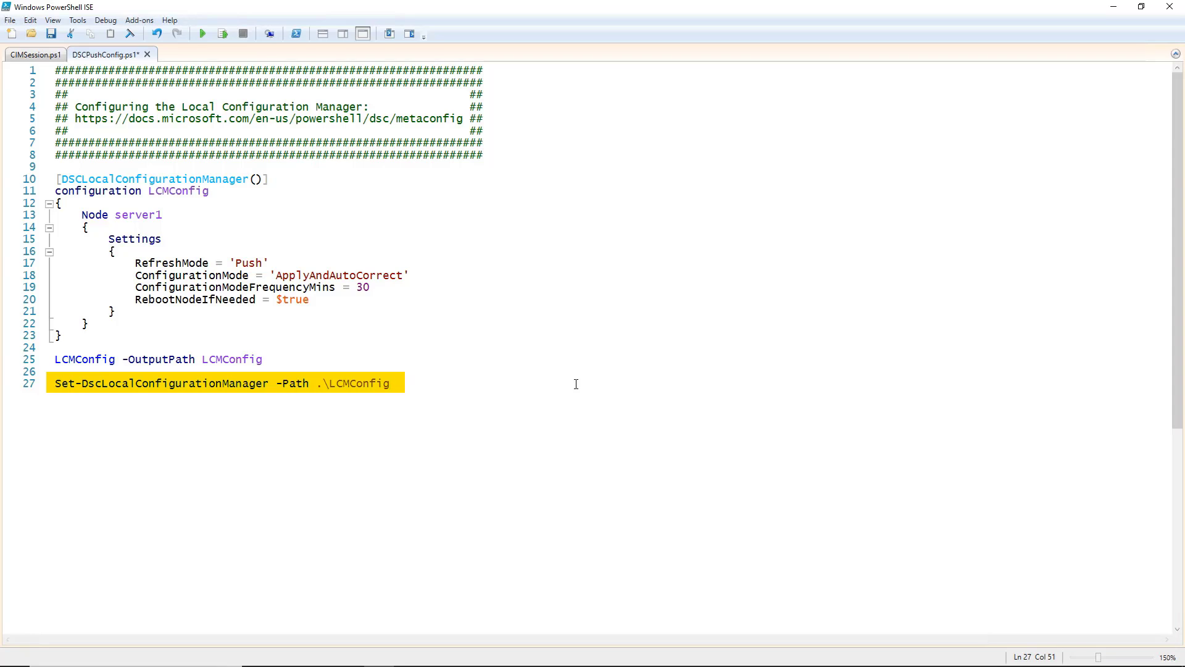
{"action": "mouse_move", "coordinate": [223, 34]}
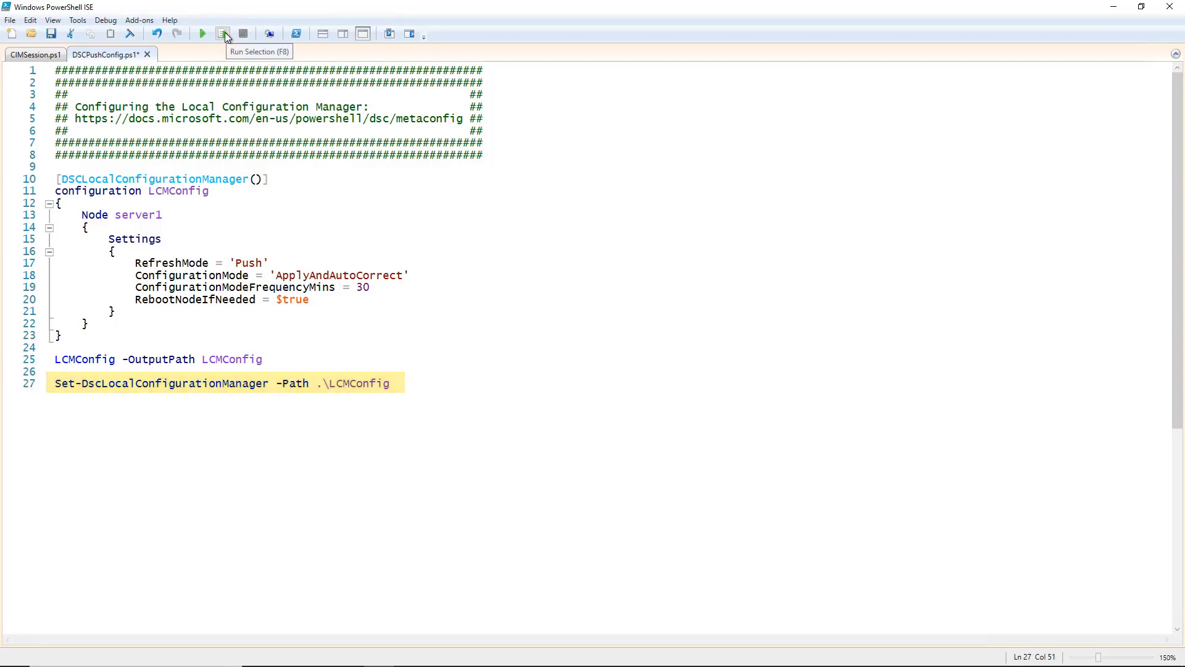
Run Set-DscLocalConfigurationManager -Path .\LCMConfig, then re-query server1's LCM settings from CIMSession.ps1.
{"action": "left_click", "coordinate": [222, 34]}
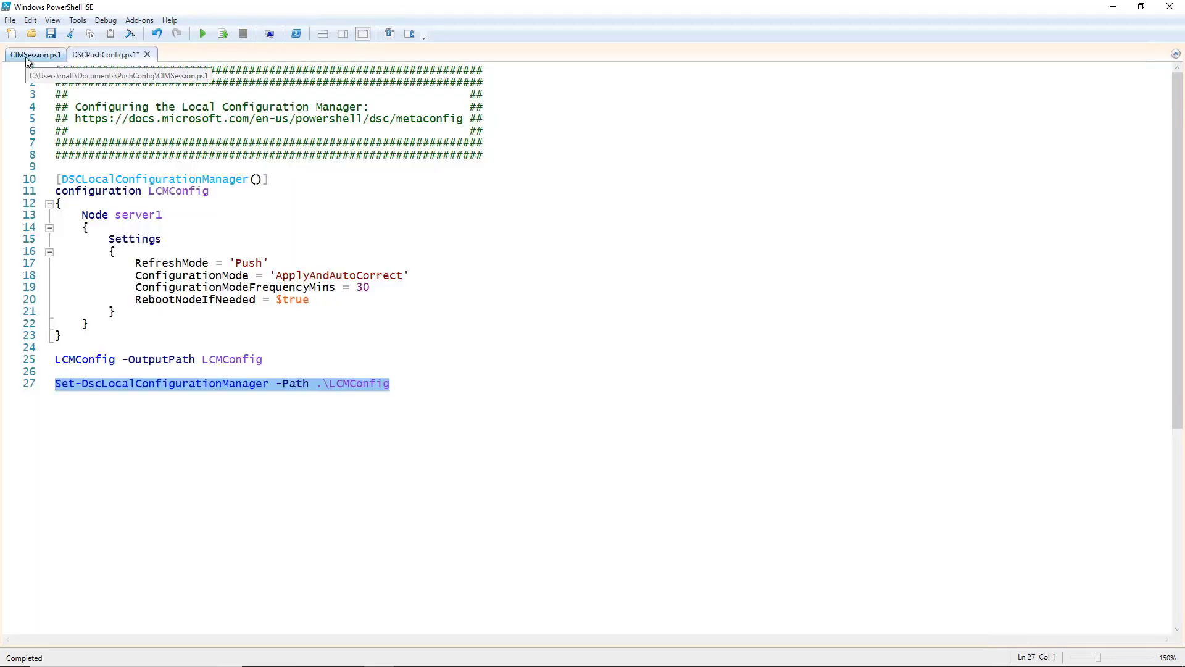
{"action": "left_click", "coordinate": [35, 54]}
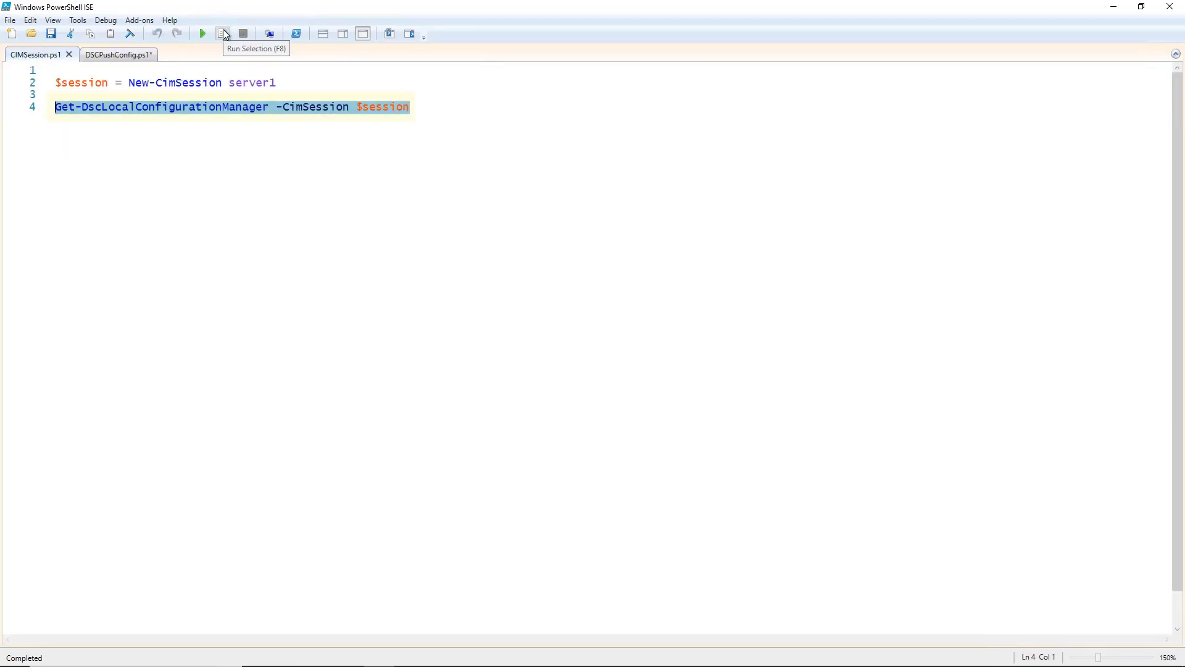
{"action": "left_click", "coordinate": [224, 33]}
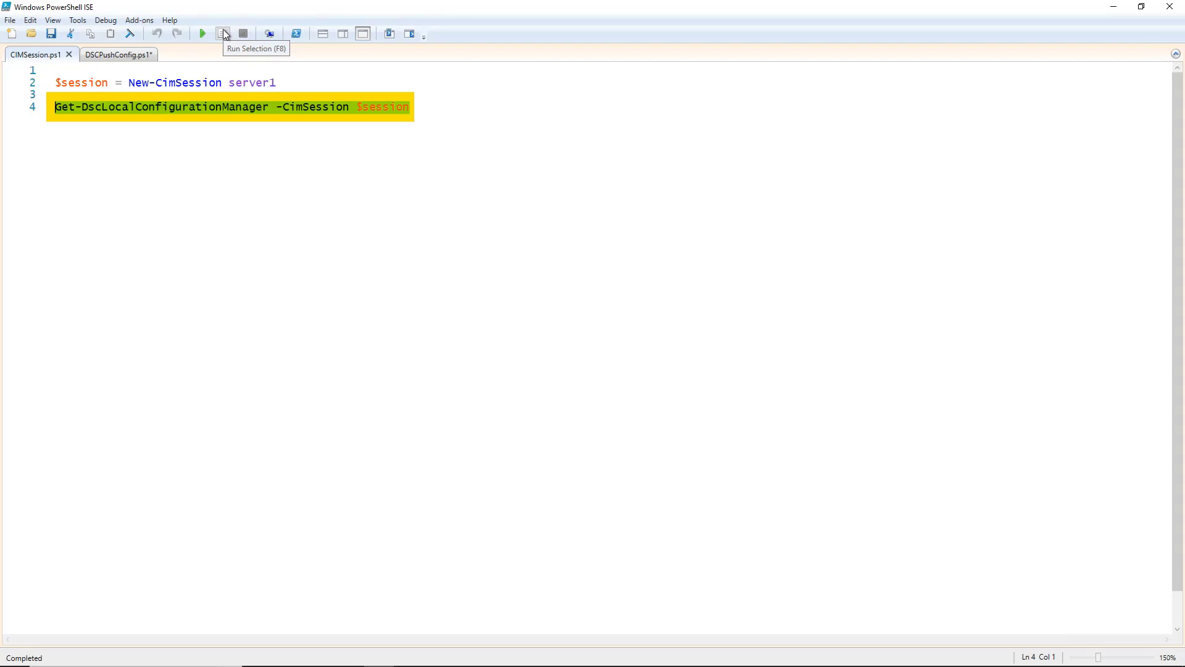
{"action": "left_click", "coordinate": [223, 33]}
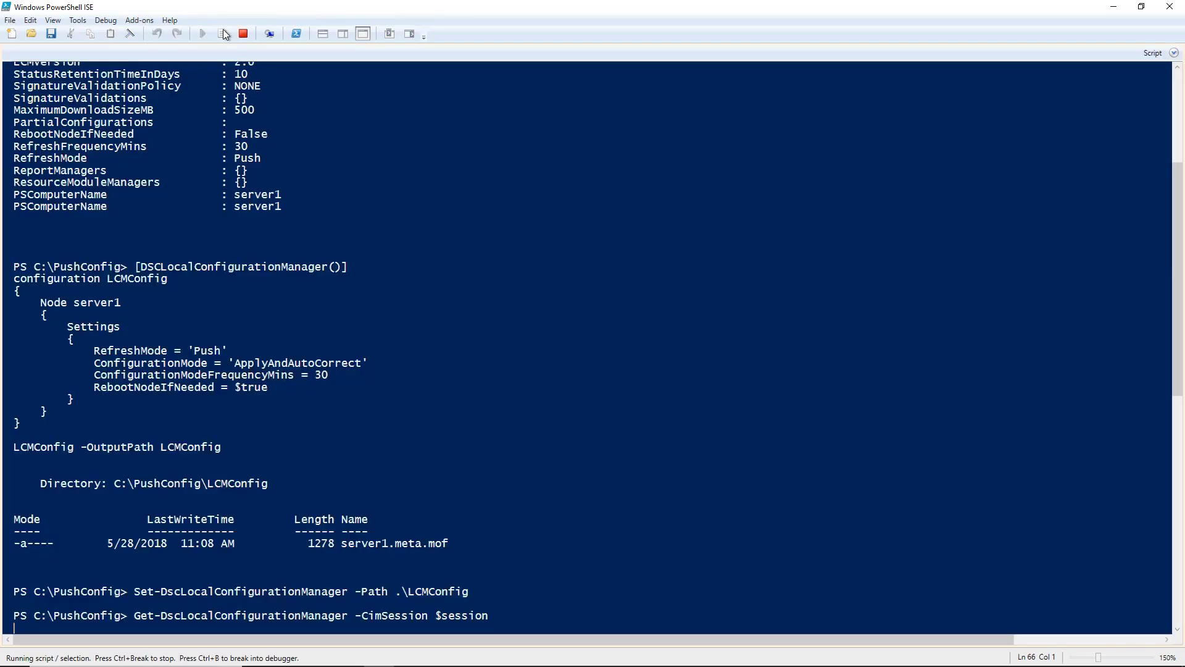